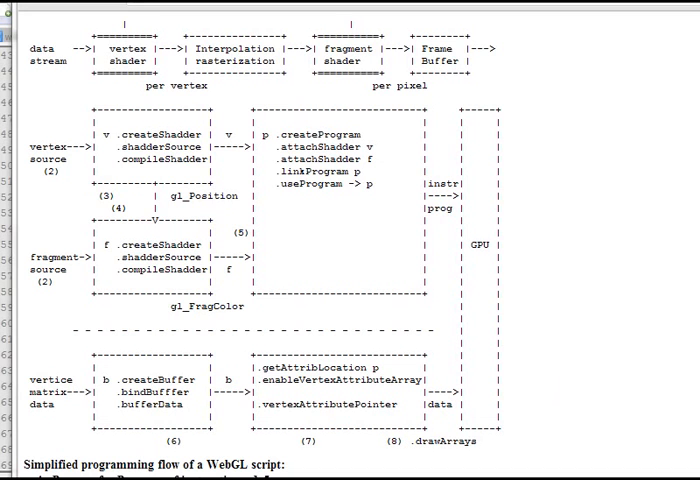
- Scroll through the page source and view the red Pacman drawn as a full circle on the canvas
scroll(down, 3)
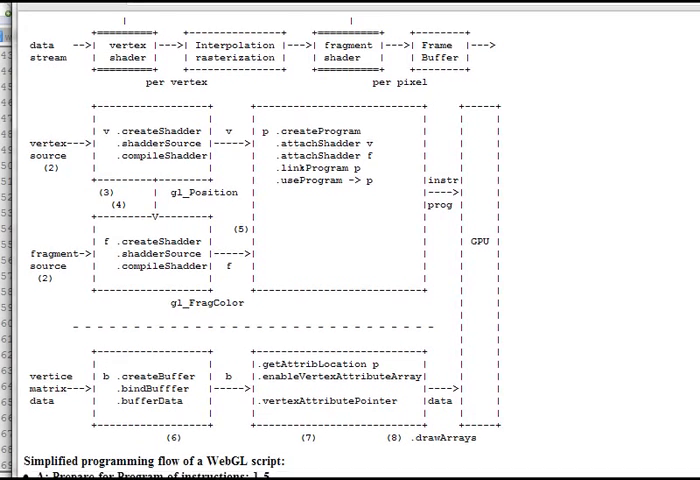
scroll(down, 3)
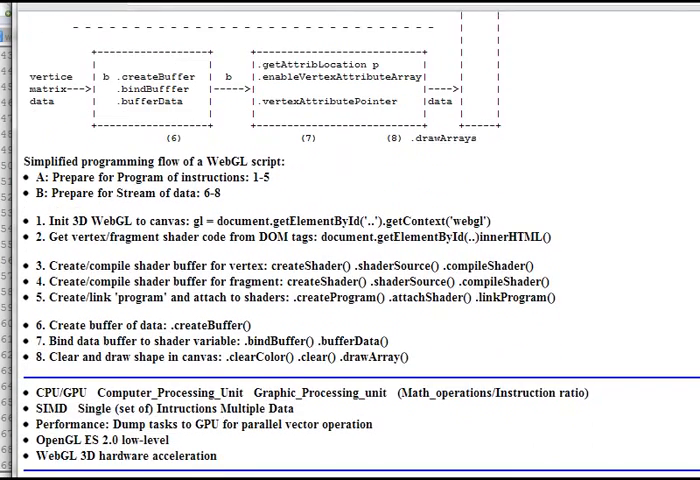
scroll(down, 3)
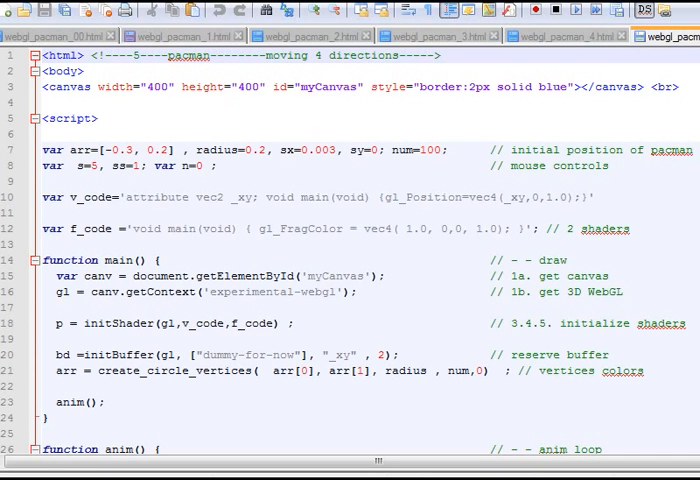
scroll(down, 3)
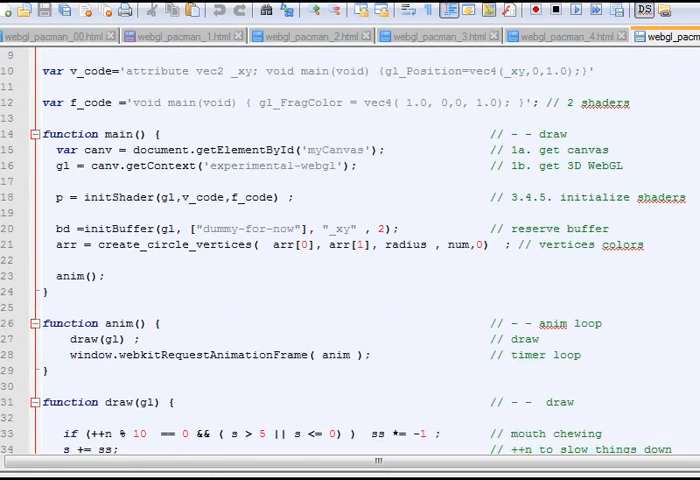
scroll(down, 3)
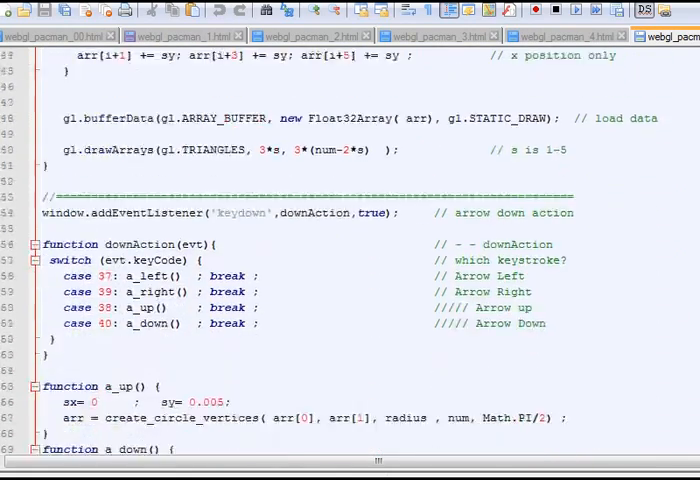
scroll(down, 3)
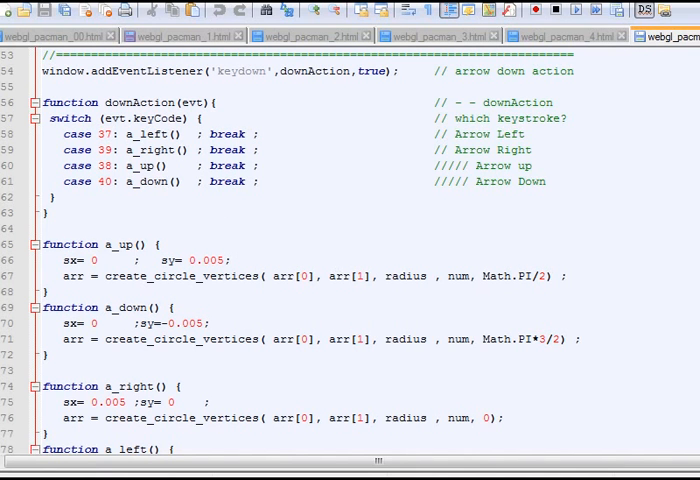
scroll(down, 3)
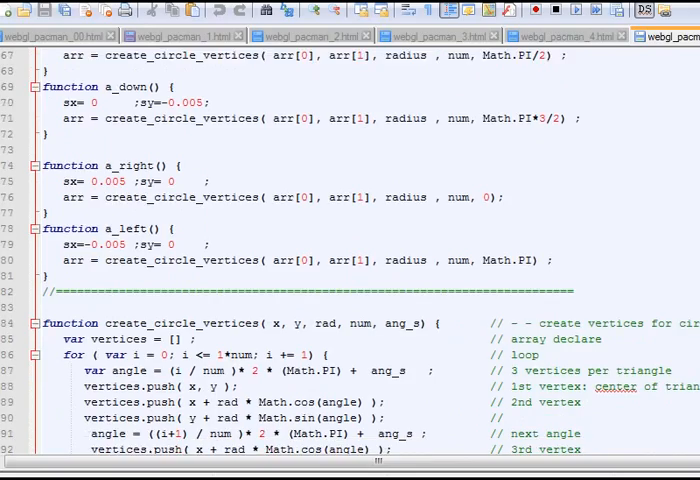
scroll(down, 3)
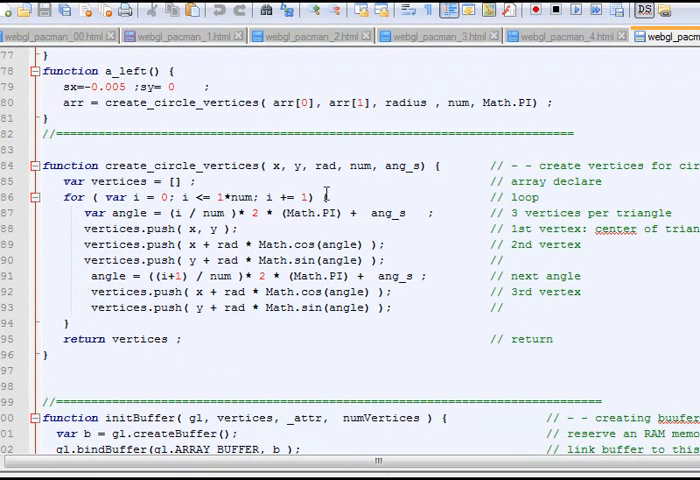
mouse_move(208, 334)
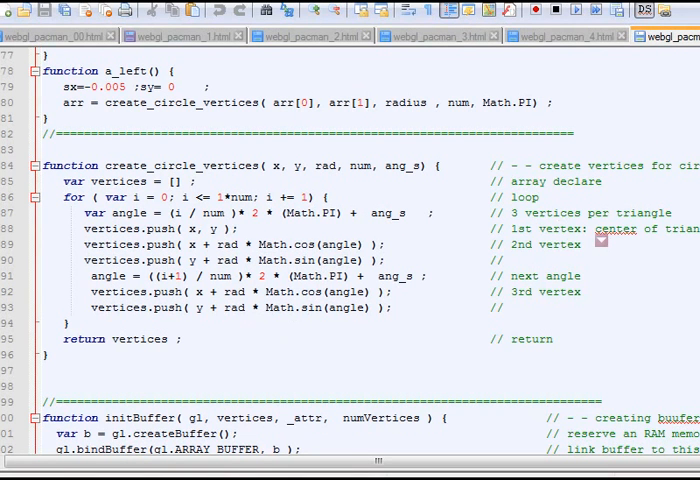
scroll(down, 3)
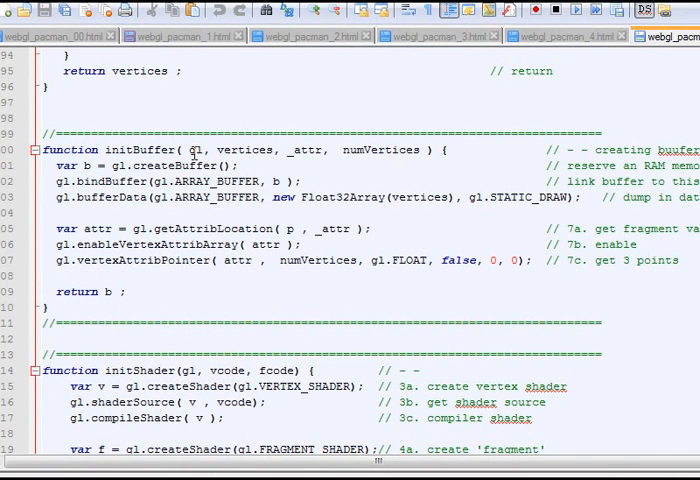
mouse_move(192, 152)
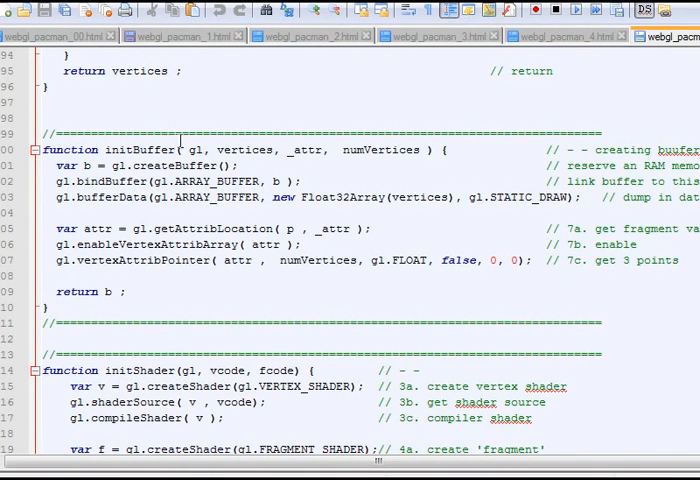
scroll(down, 3)
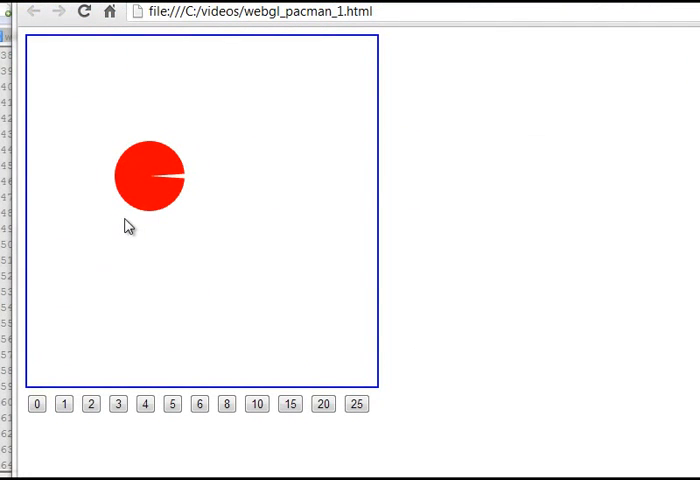
mouse_move(136, 246)
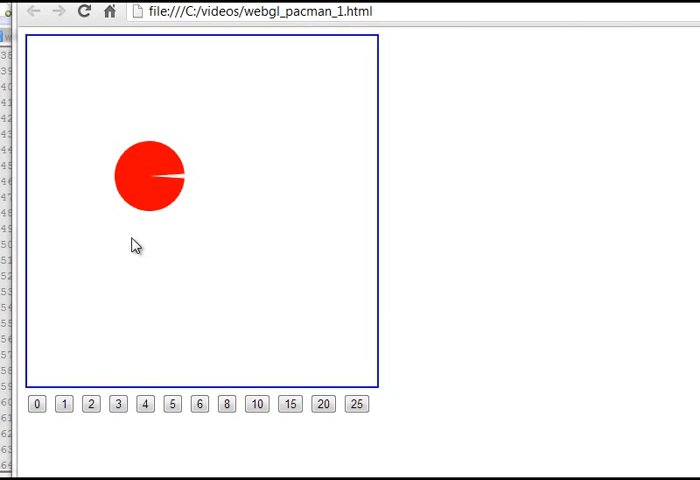
mouse_move(152, 180)
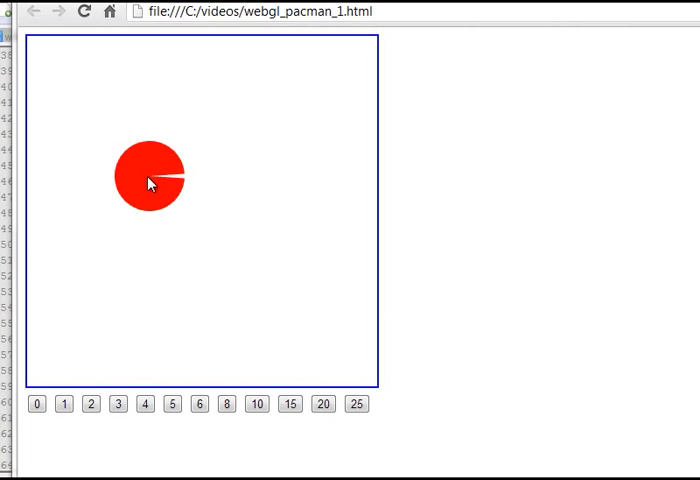
mouse_move(124, 126)
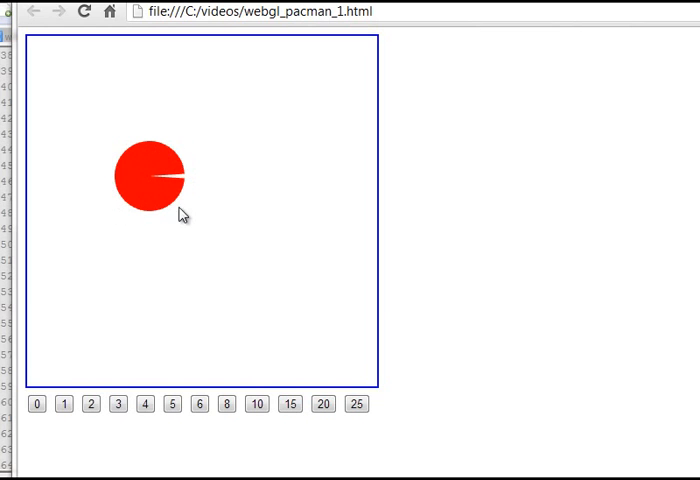
- Try the first mouth-angle buttons, starting Pacman chewing and widening the opening
click(38, 404)
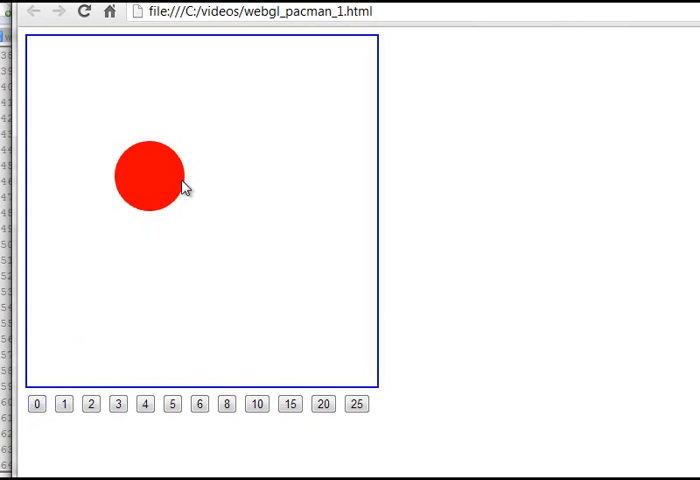
click(64, 404)
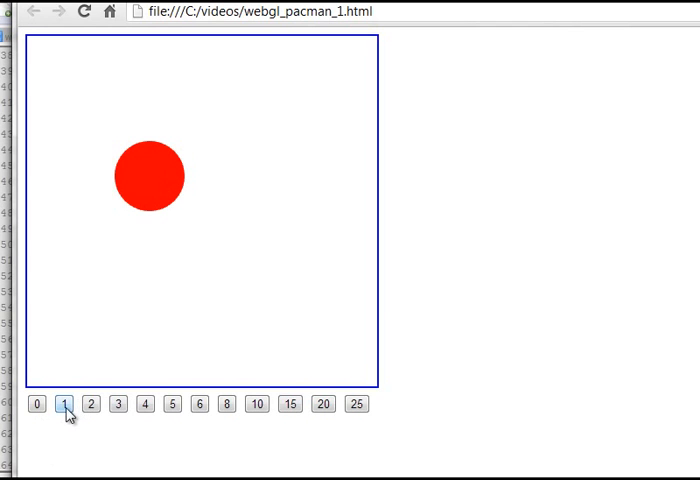
click(64, 404)
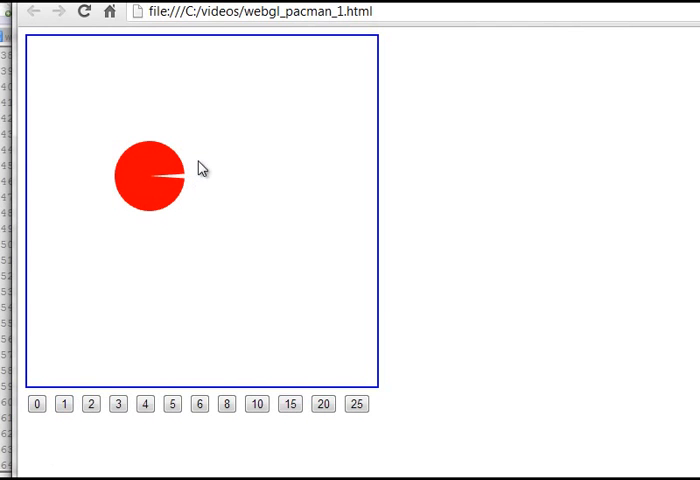
click(92, 404)
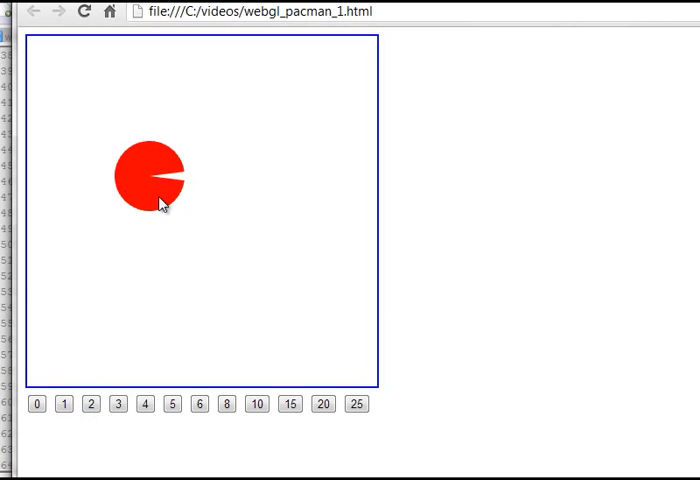
click(144, 404)
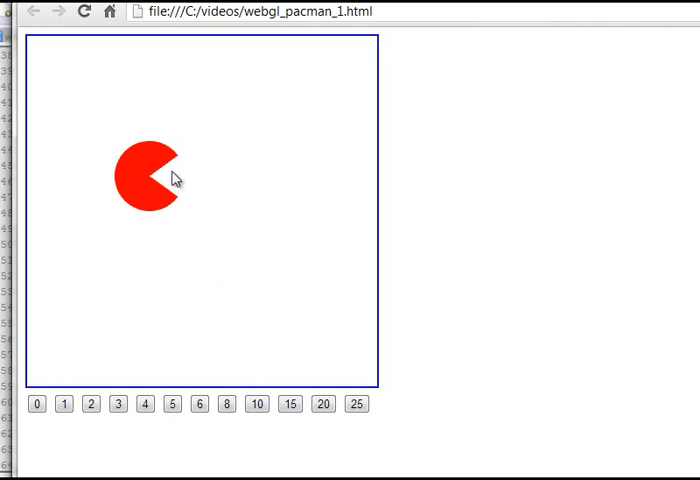
mouse_move(164, 196)
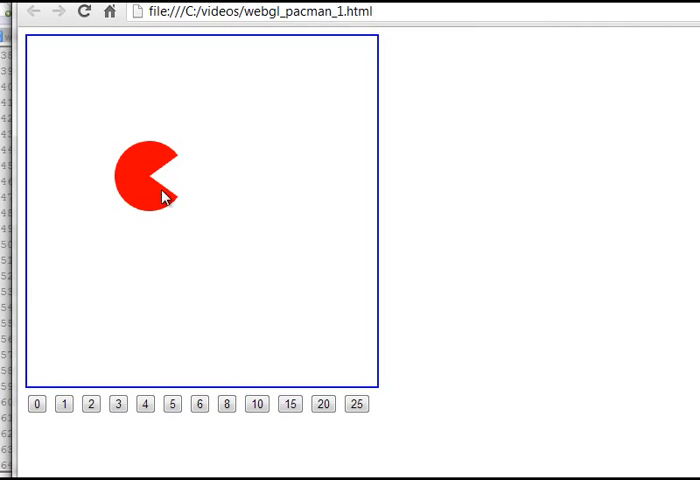
- Narrow the mouth to a thin slit, then widen it up to the largest half-circle setting
click(118, 404)
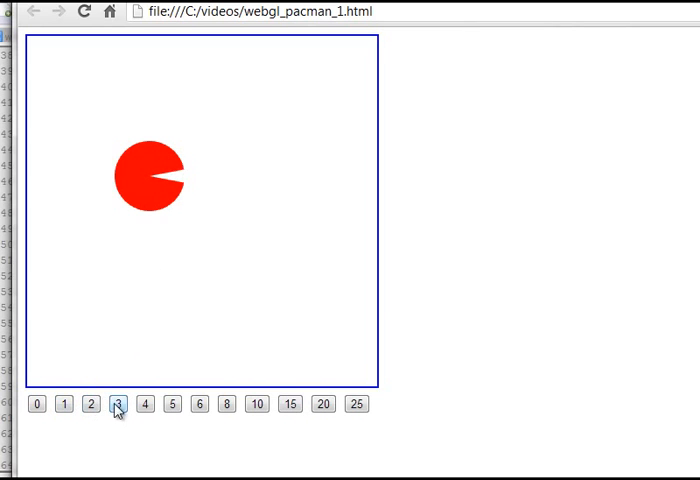
click(118, 404)
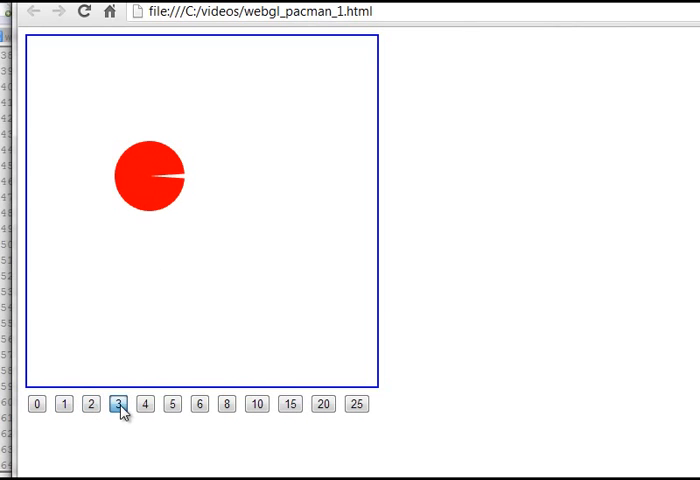
click(200, 404)
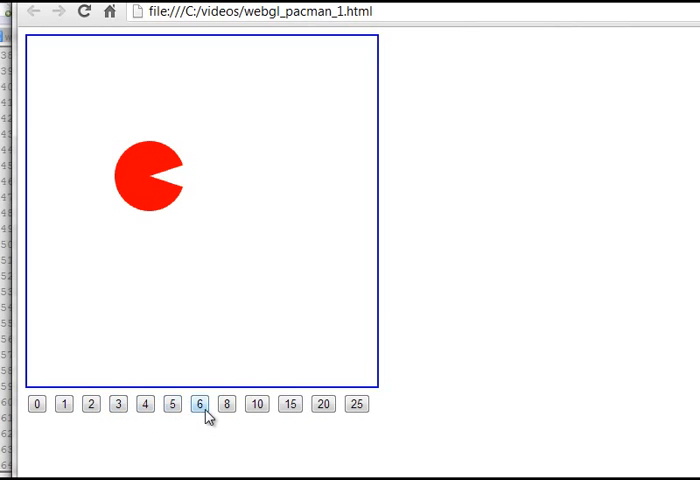
click(356, 404)
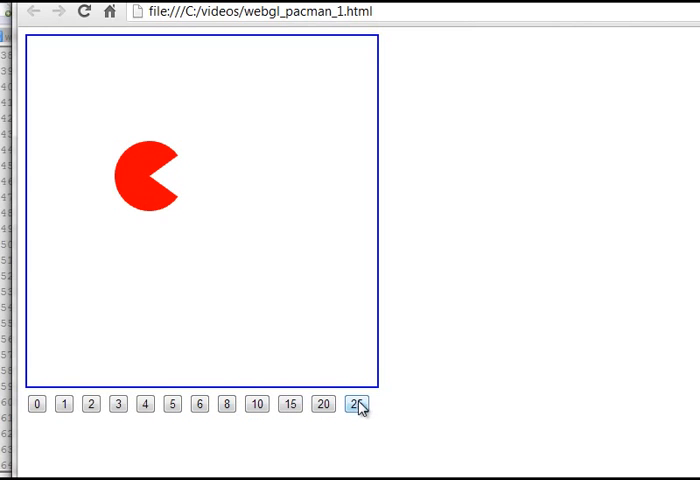
click(356, 404)
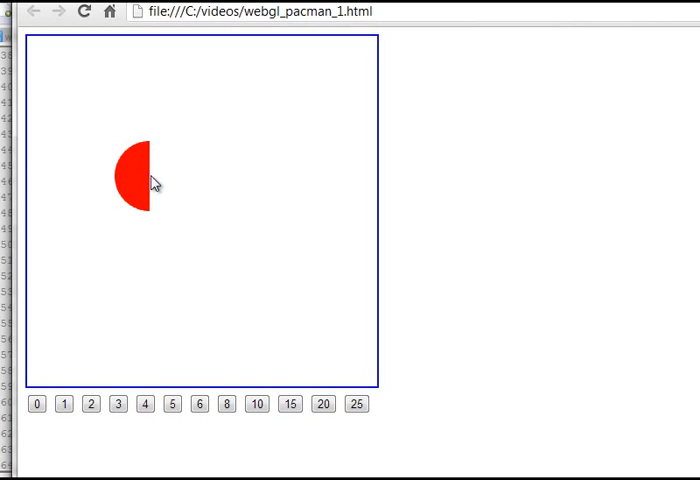
mouse_move(144, 212)
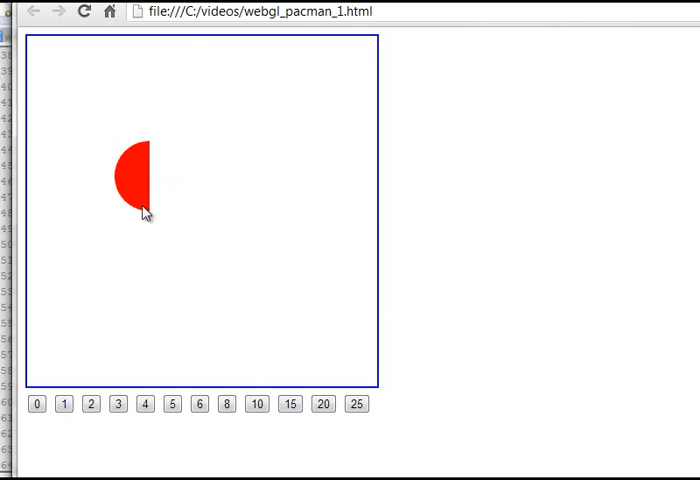
mouse_move(168, 152)
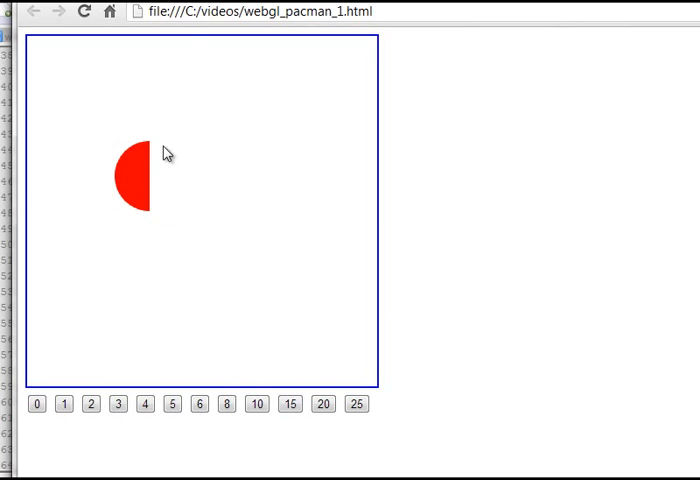
mouse_move(156, 104)
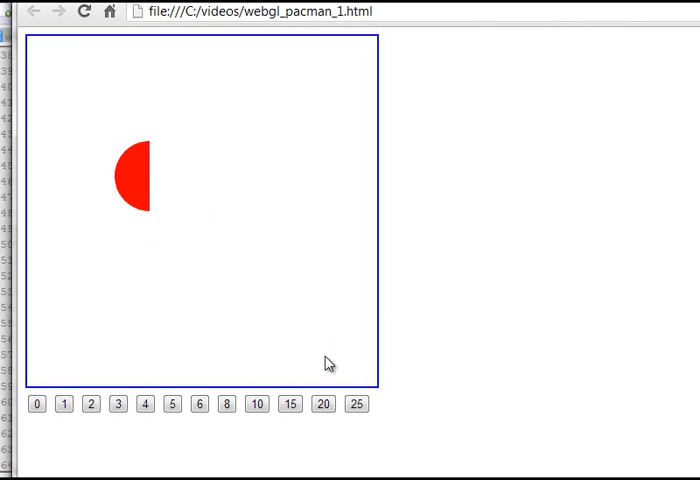
mouse_move(172, 184)
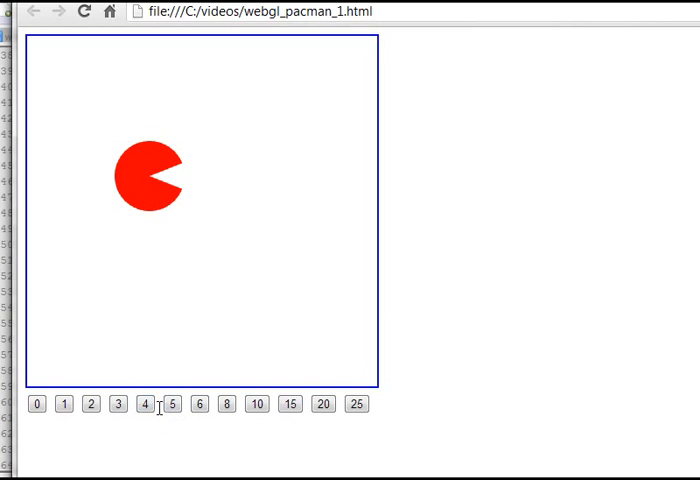
- Set Pacman chewing continuously with the 0 button under the canvas
click(36, 404)
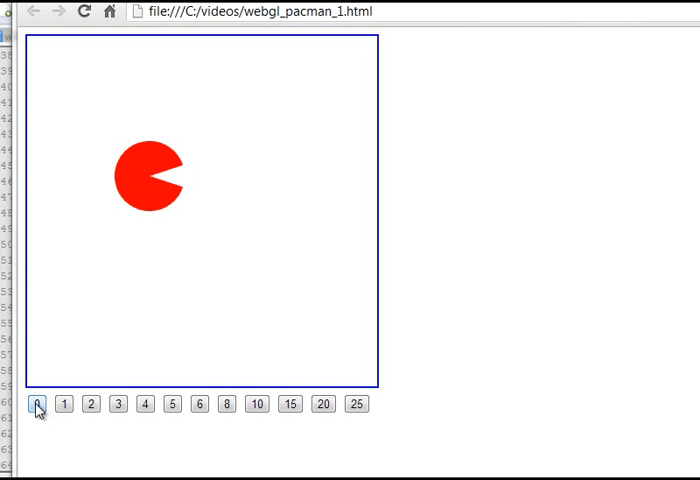
mouse_move(350, 404)
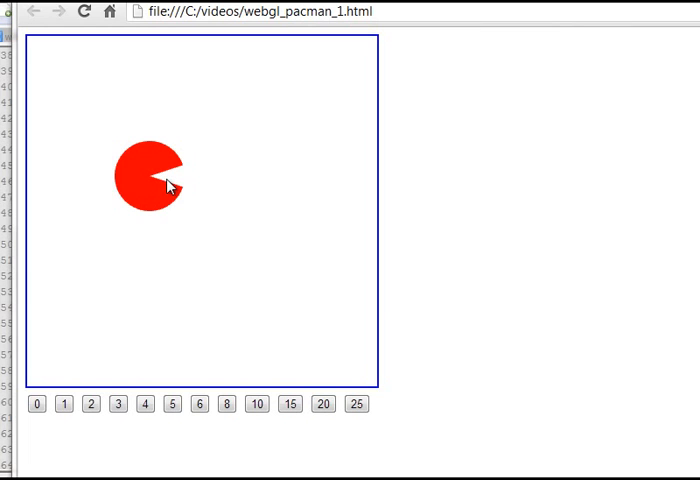
mouse_move(186, 188)
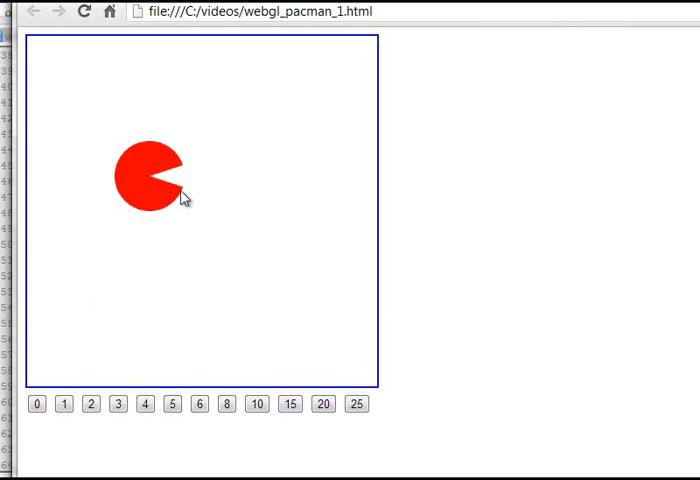
mouse_move(182, 188)
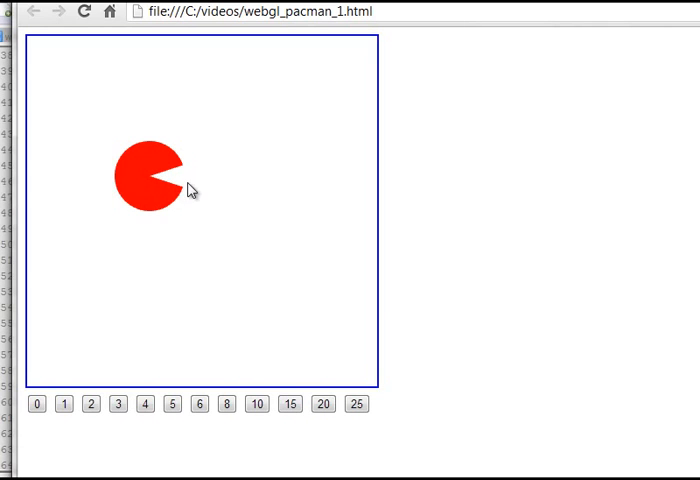
mouse_move(172, 178)
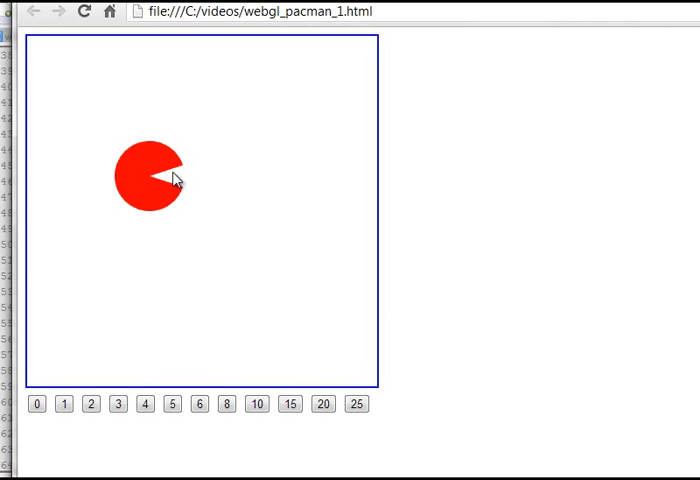
mouse_move(190, 184)
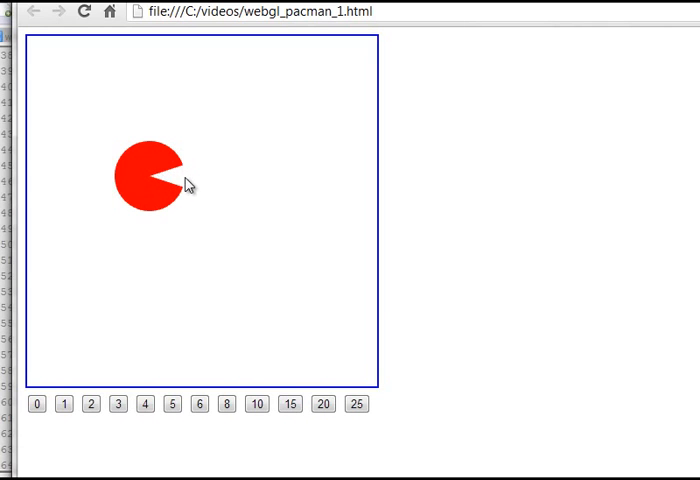
mouse_move(212, 368)
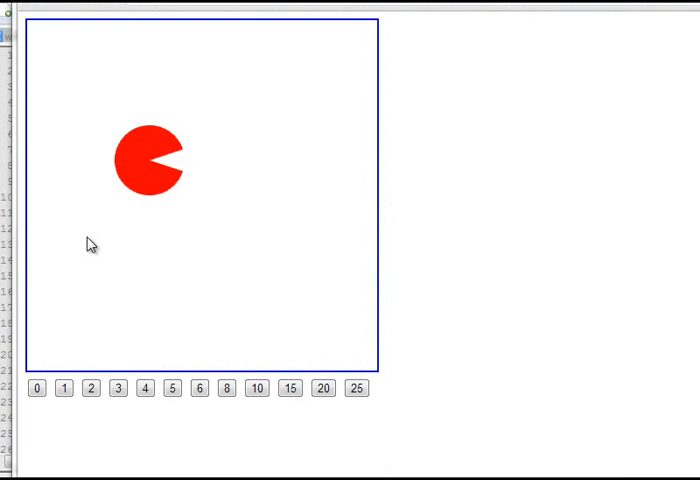
mouse_move(124, 236)
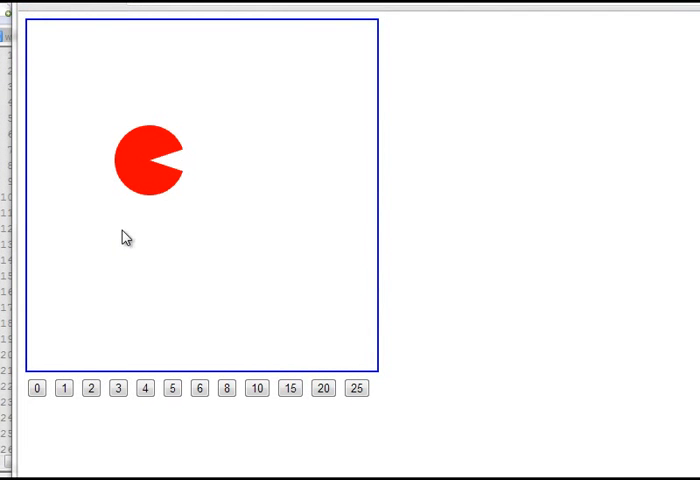
mouse_move(178, 170)
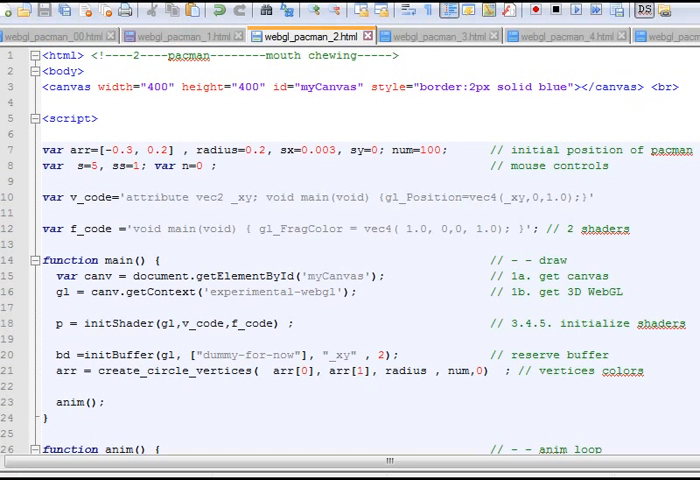
scroll(down, 3)
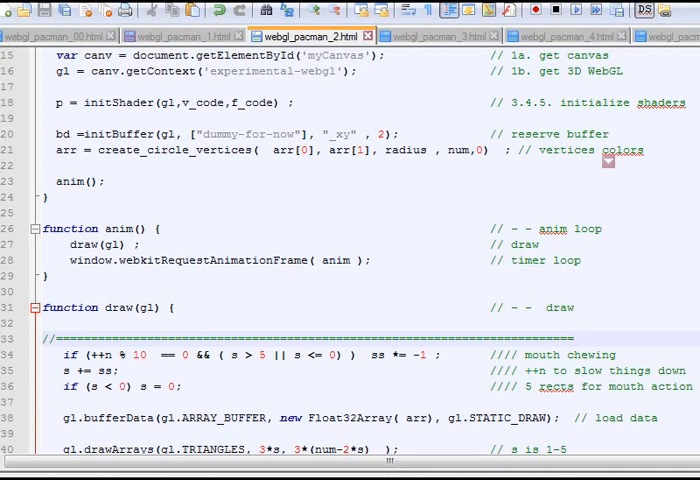
mouse_move(264, 186)
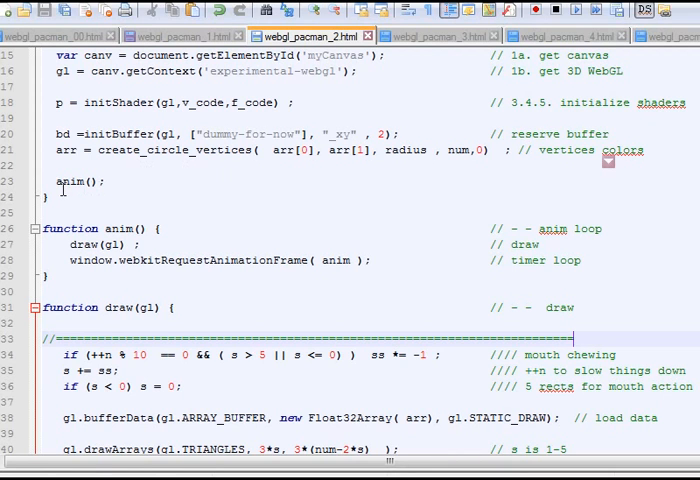
mouse_move(112, 220)
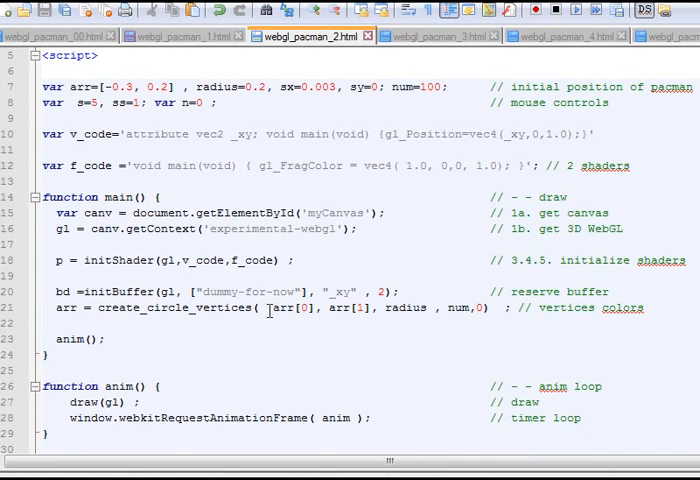
mouse_move(356, 326)
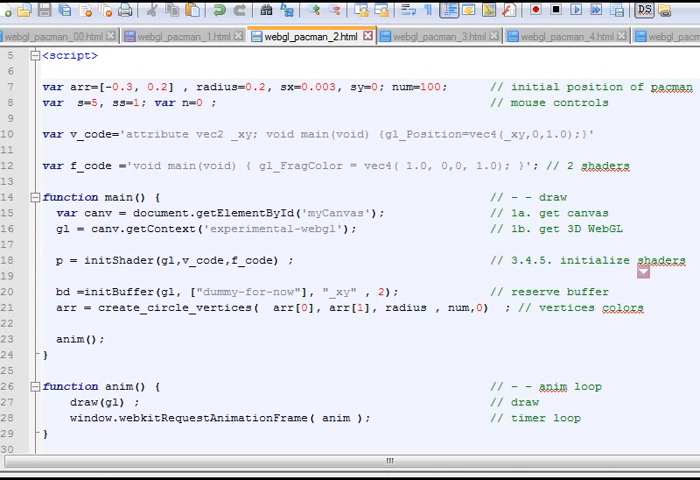
scroll(down, 3)
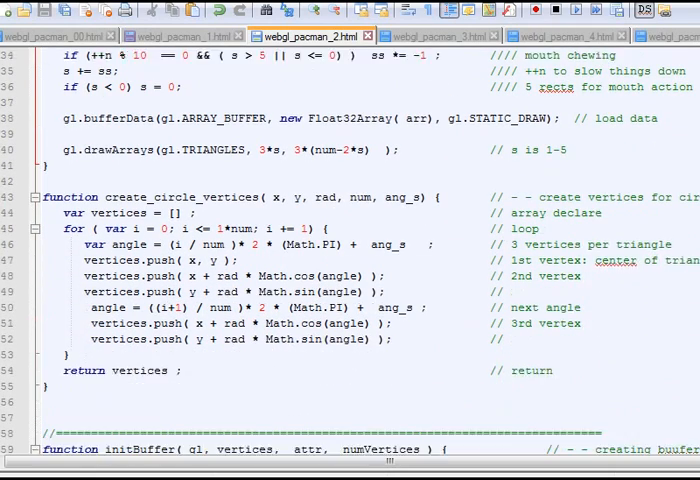
scroll(down, 3)
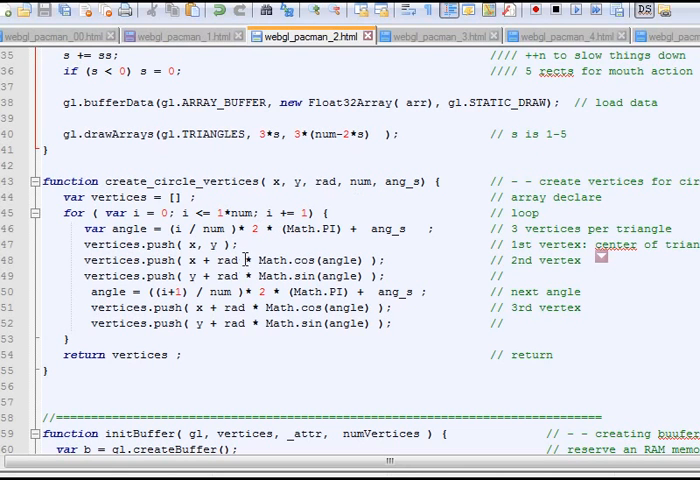
mouse_move(310, 242)
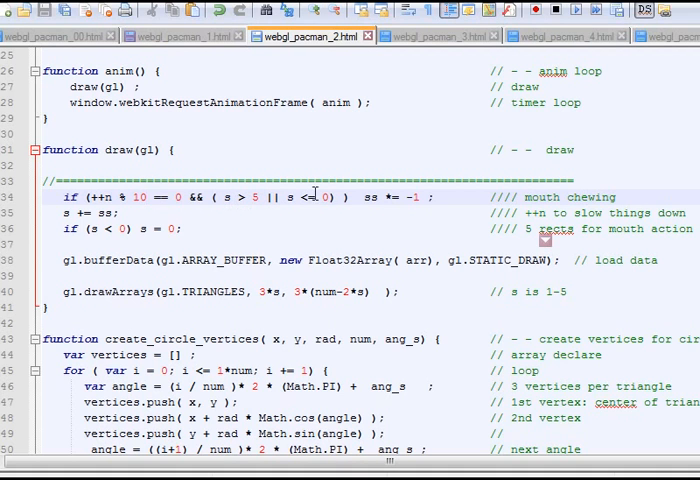
mouse_move(308, 196)
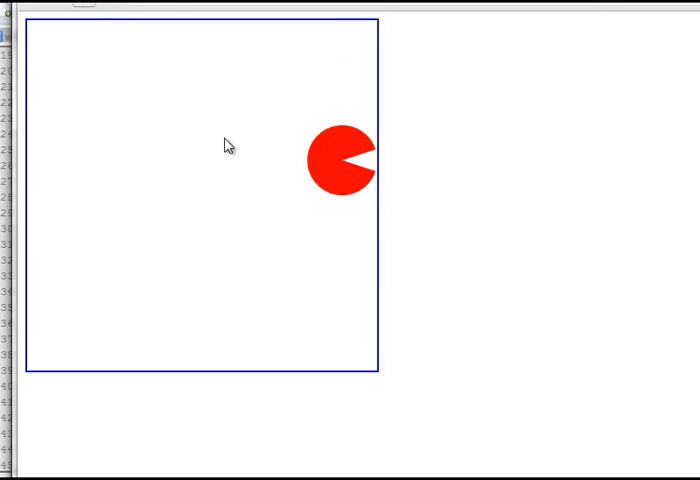
- Drag across the canvas area while Pacman sits stopped against the right wall
drag(344, 160, 200, 160)
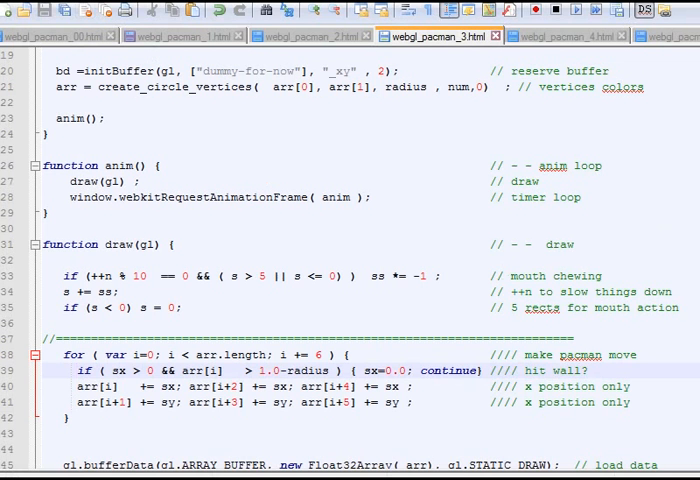
- Step the movement loop's index by 6 alongside the hit-wall check that zeroes sx
scroll(down, 3)
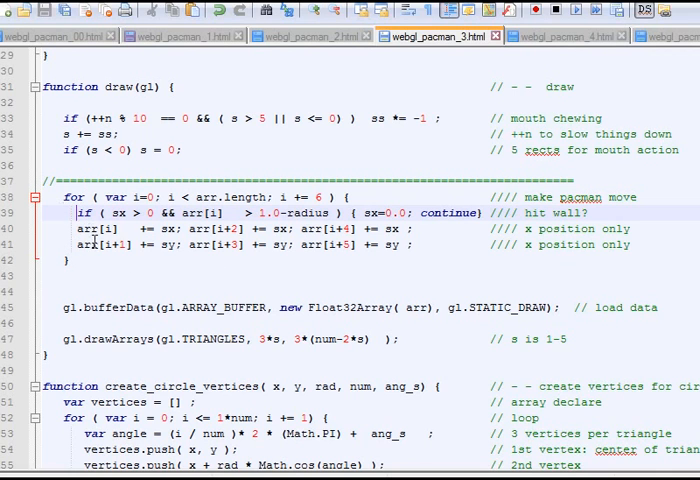
mouse_move(482, 244)
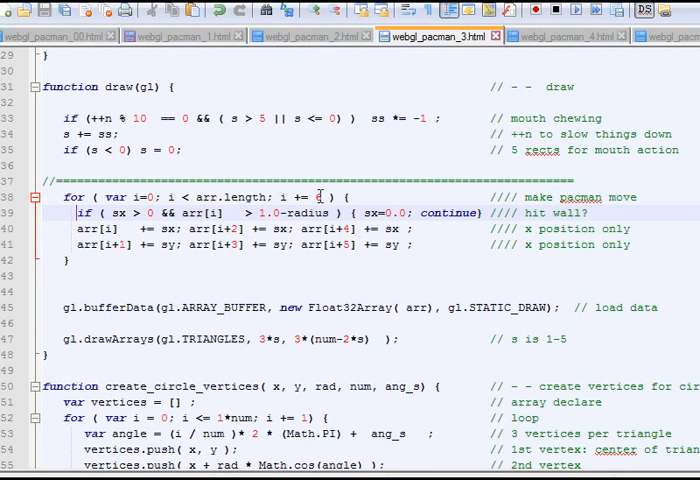
text(6)
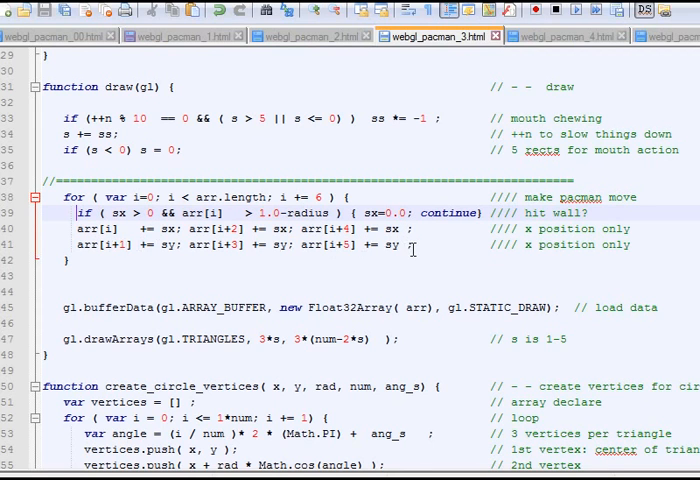
mouse_move(412, 250)
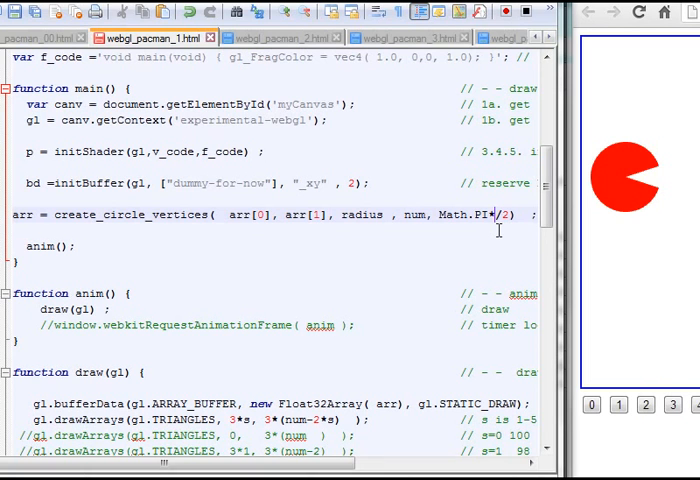
- Set the create_circle_vertices angle offset to a 1× Math.PI multiple and switch files
text(1)
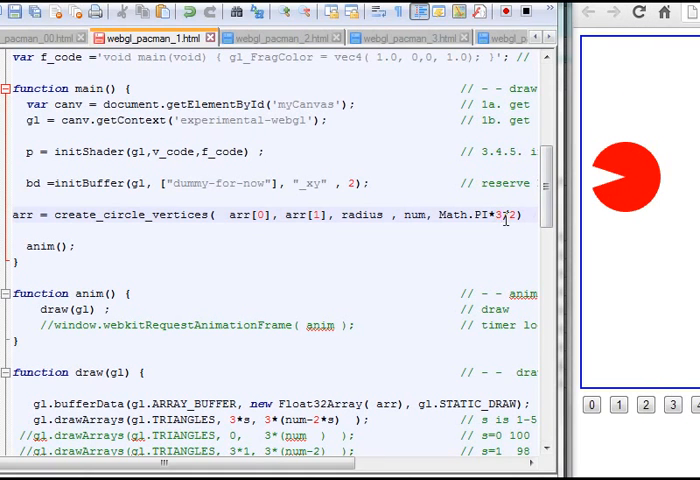
click(640, 12)
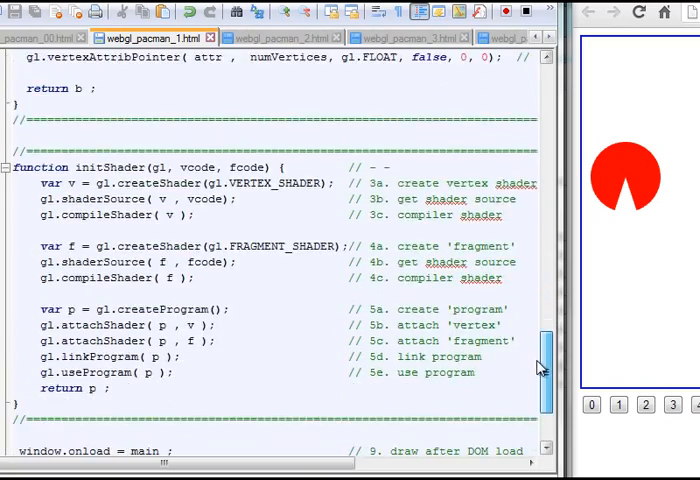
scroll(down, 3)
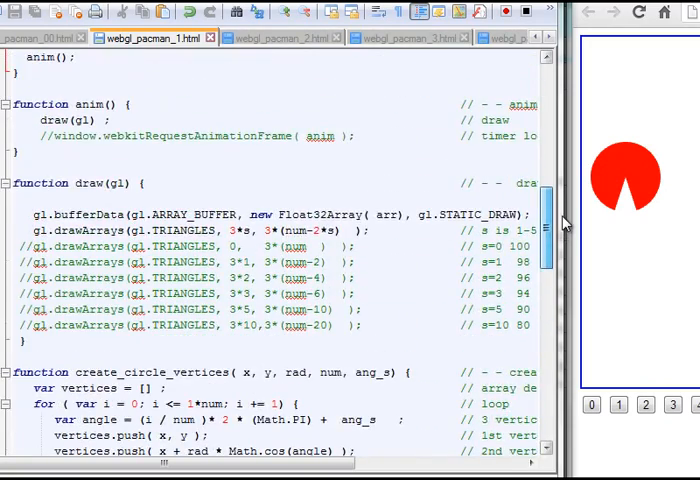
scroll(down, 3)
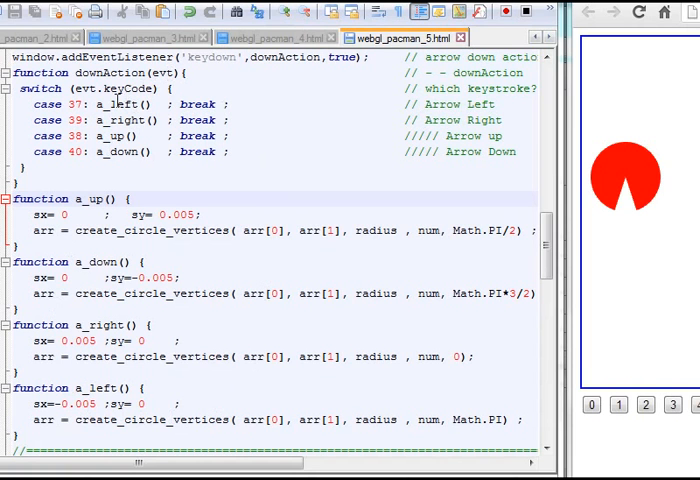
mouse_move(212, 172)
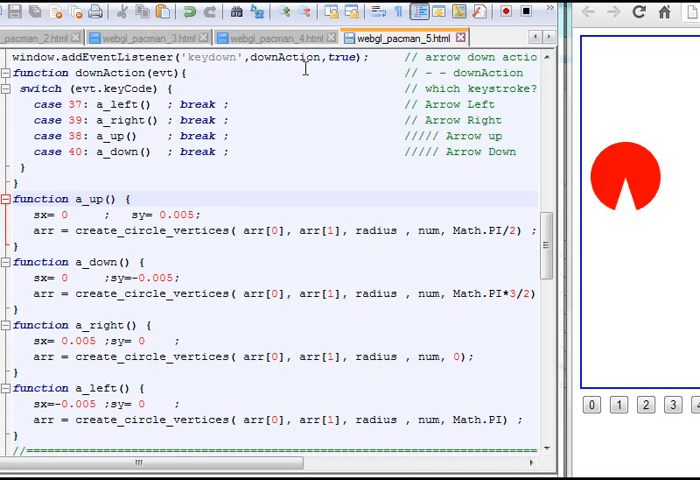
mouse_move(140, 176)
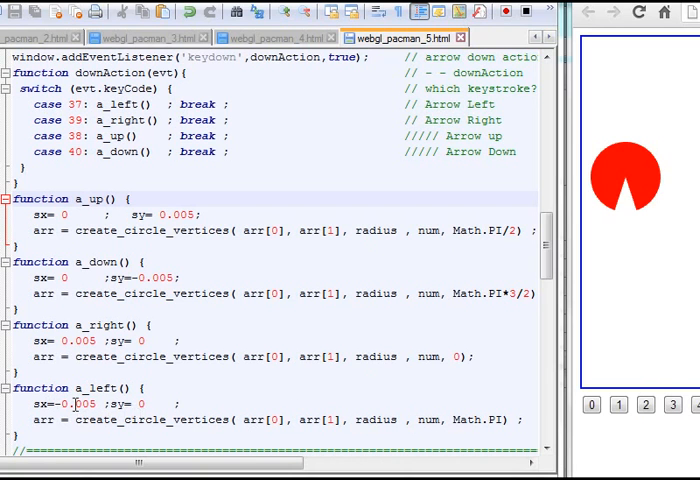
- Test the left-arrow handler on the Pacman 5 page after setting sx to -0.005
click(156, 404)
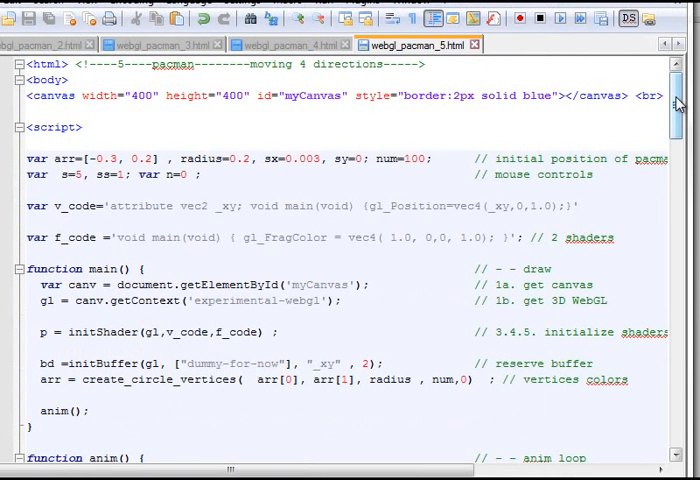
scroll(down, 3)
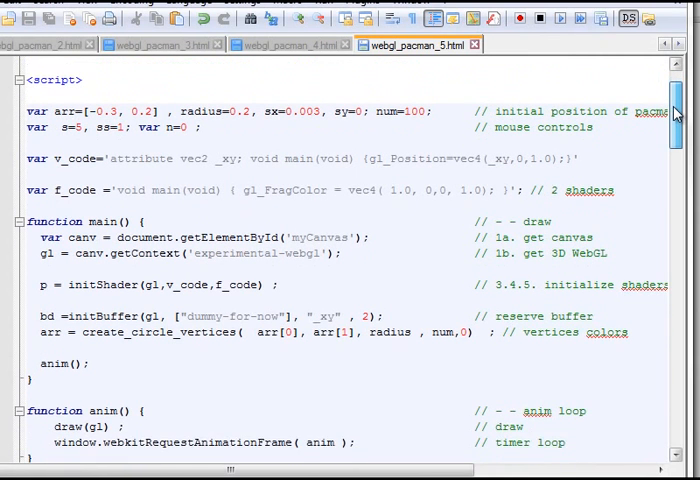
scroll(down, 3)
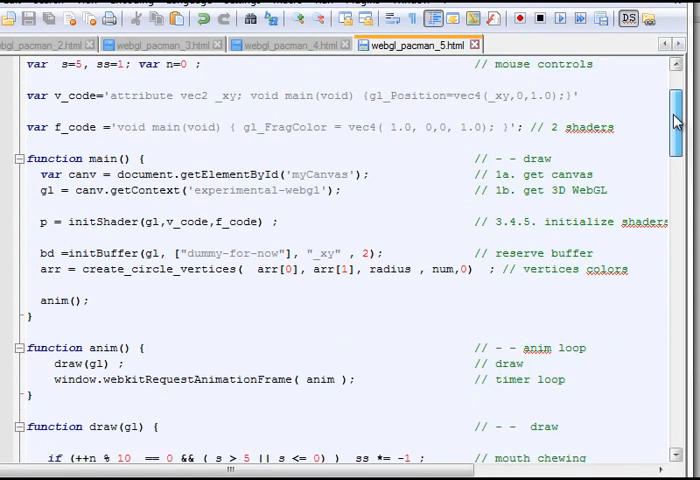
scroll(down, 3)
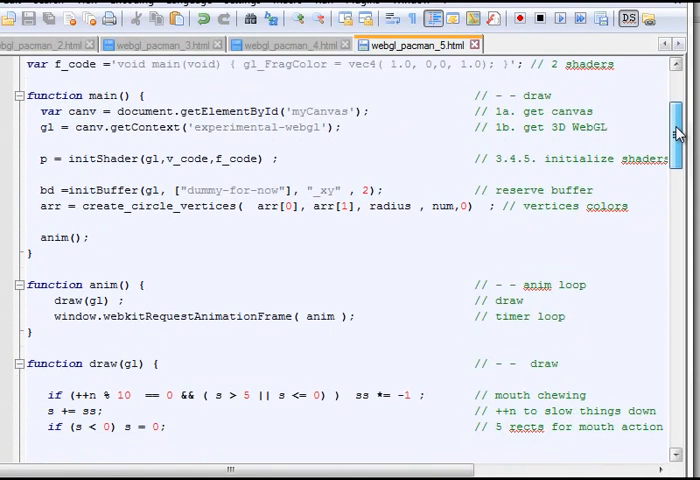
scroll(down, 3)
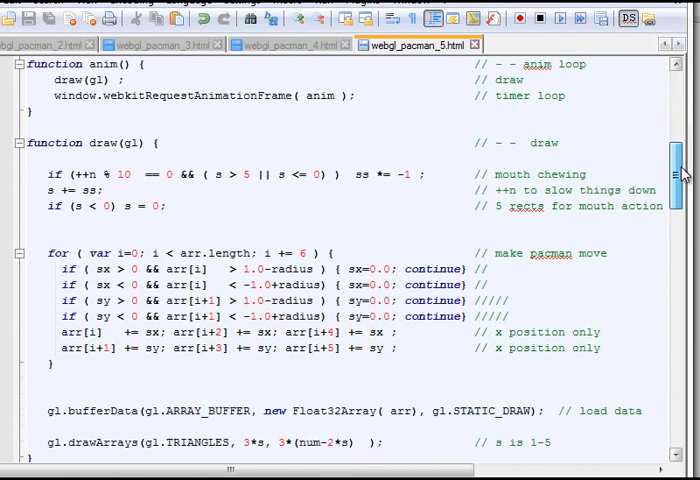
scroll(down, 3)
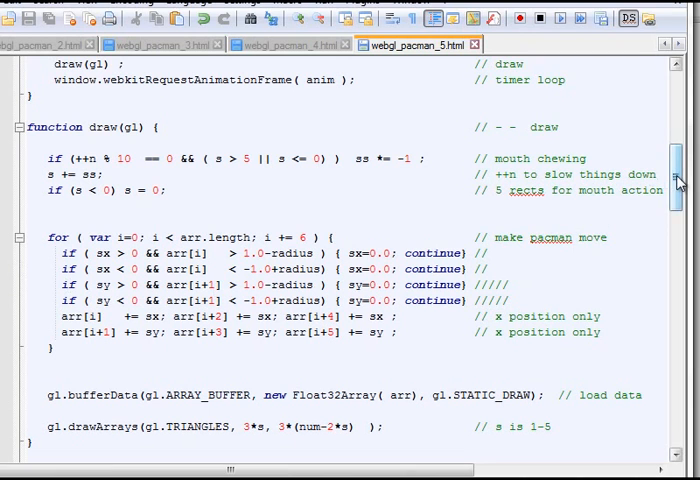
scroll(down, 3)
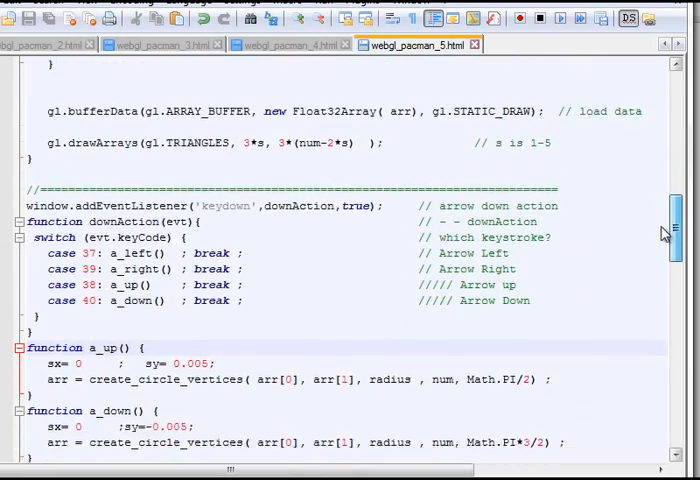
scroll(down, 3)
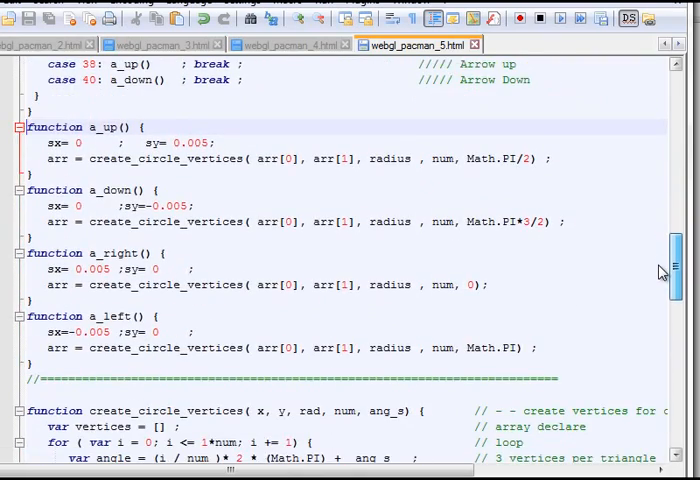
scroll(down, 3)
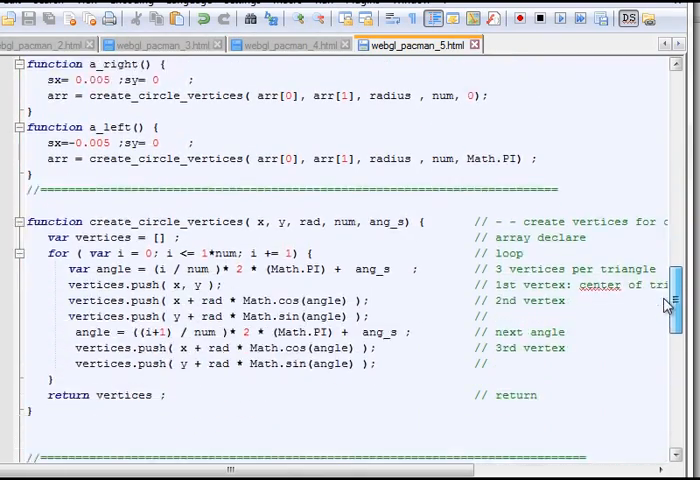
scroll(down, 3)
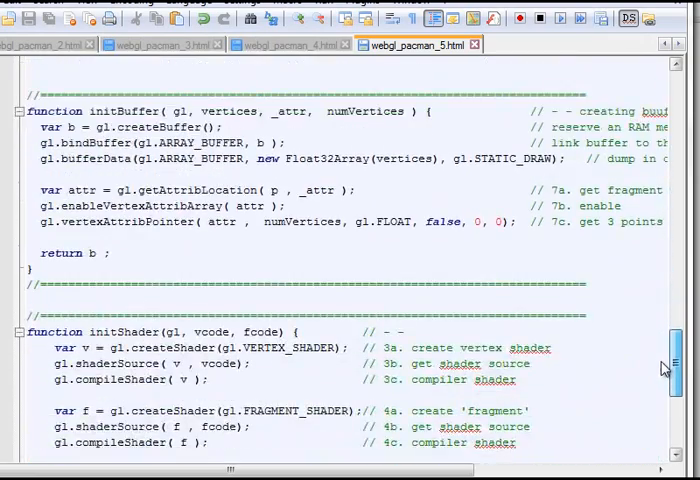